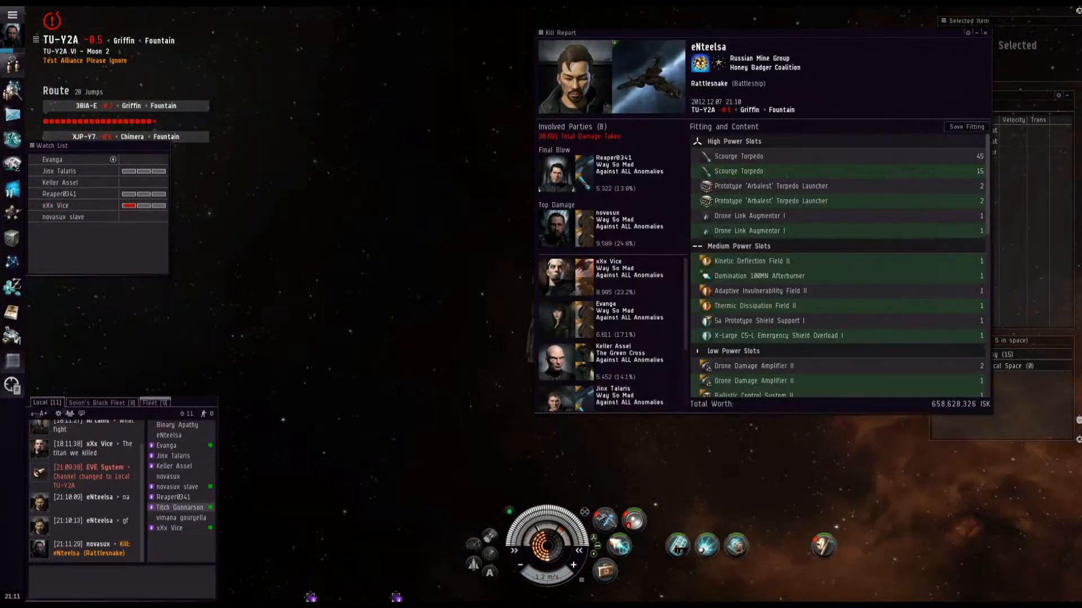
Open the ship's context menu in YZ-LQL to reach the jump-to-fleet-member options.
scroll("down", 3)
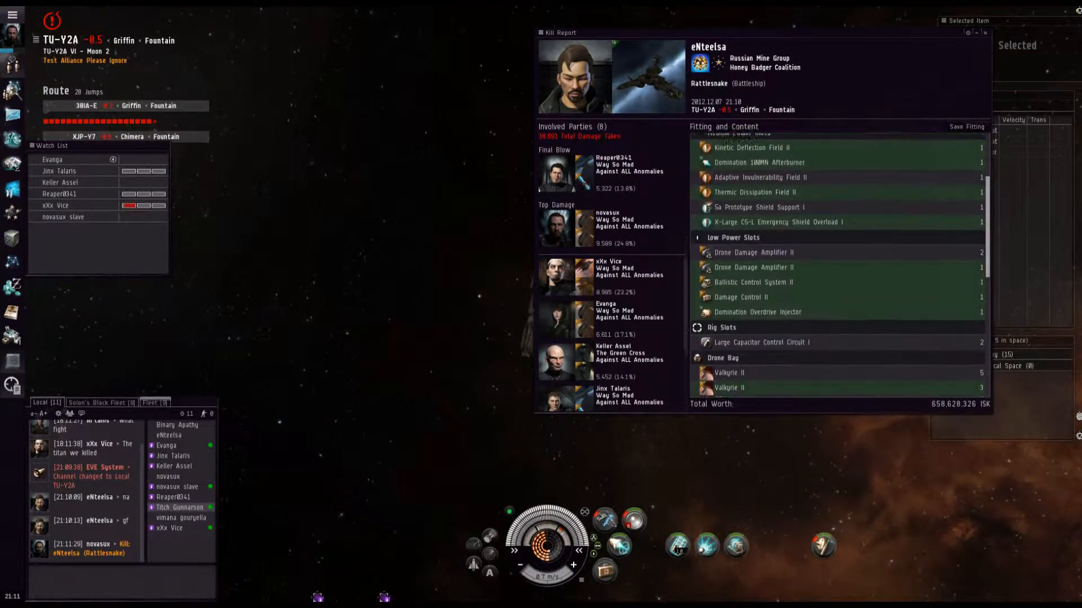
scroll("up", 3)
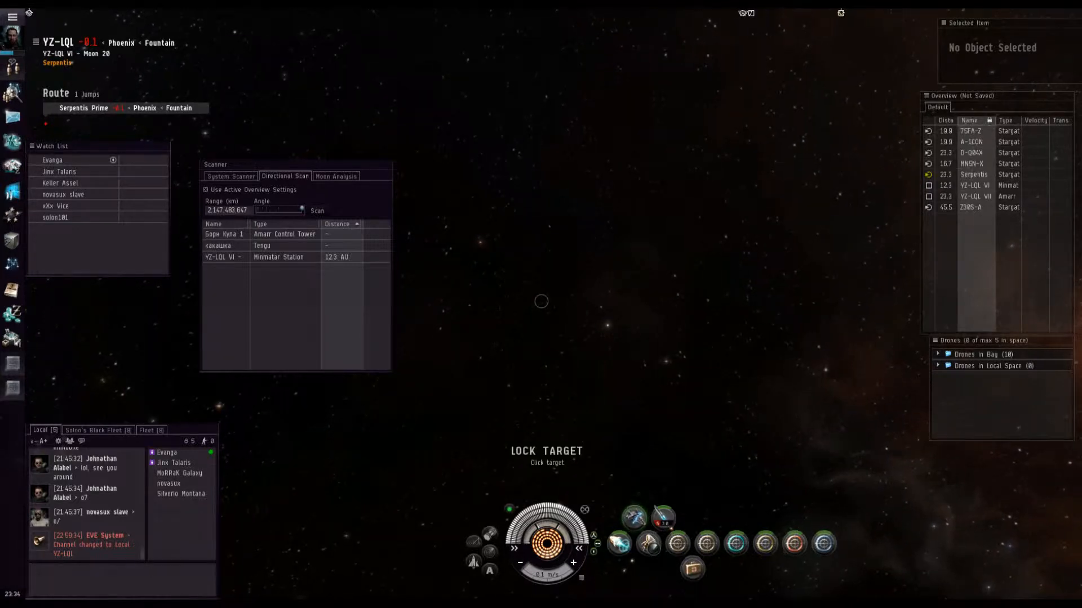
right_click(528, 336)
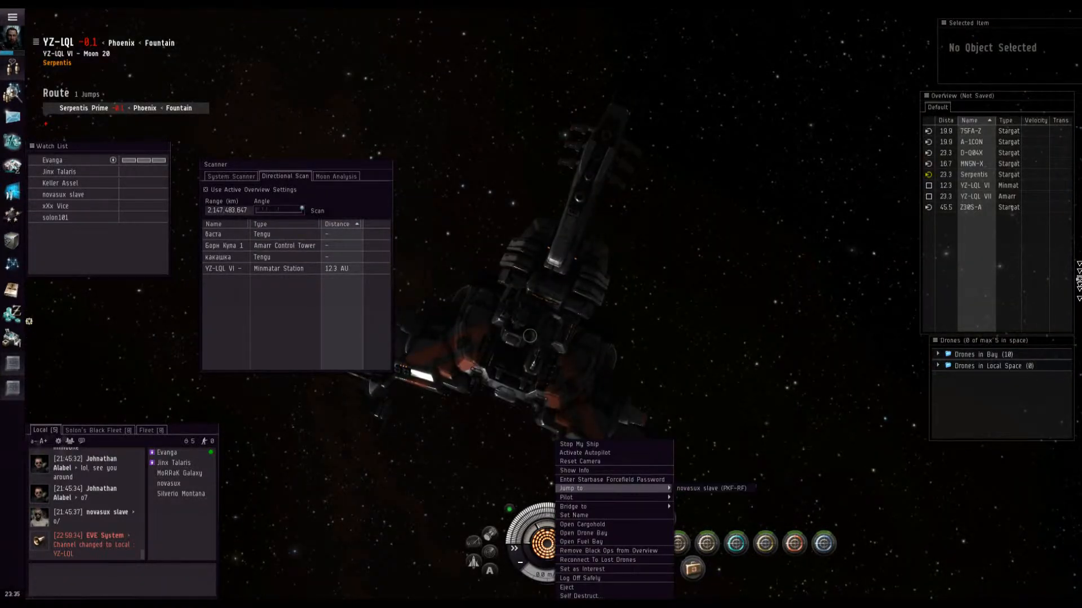